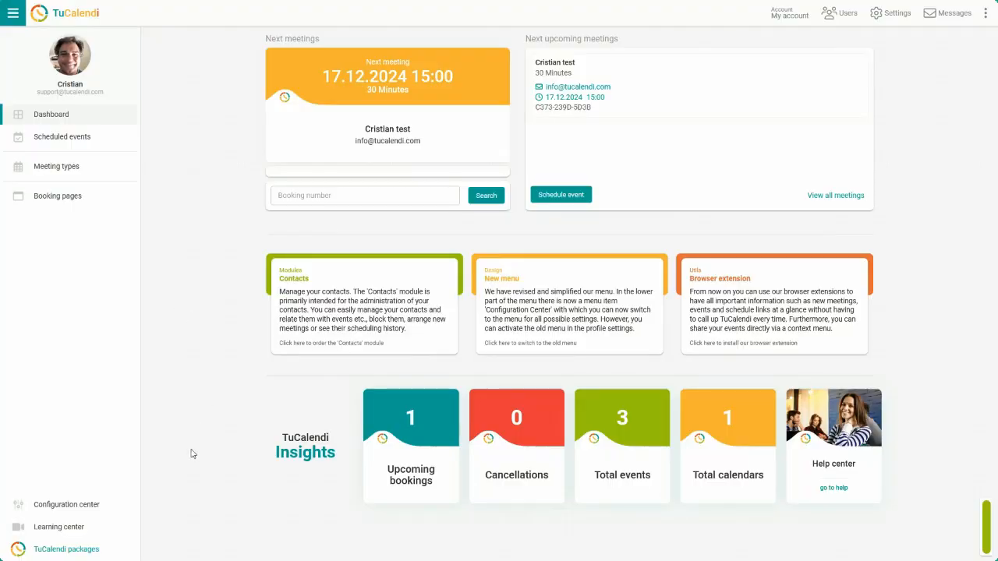
Step: Choose the Inline embed type from the Embed codes section of the Configuration center
click(66, 505)
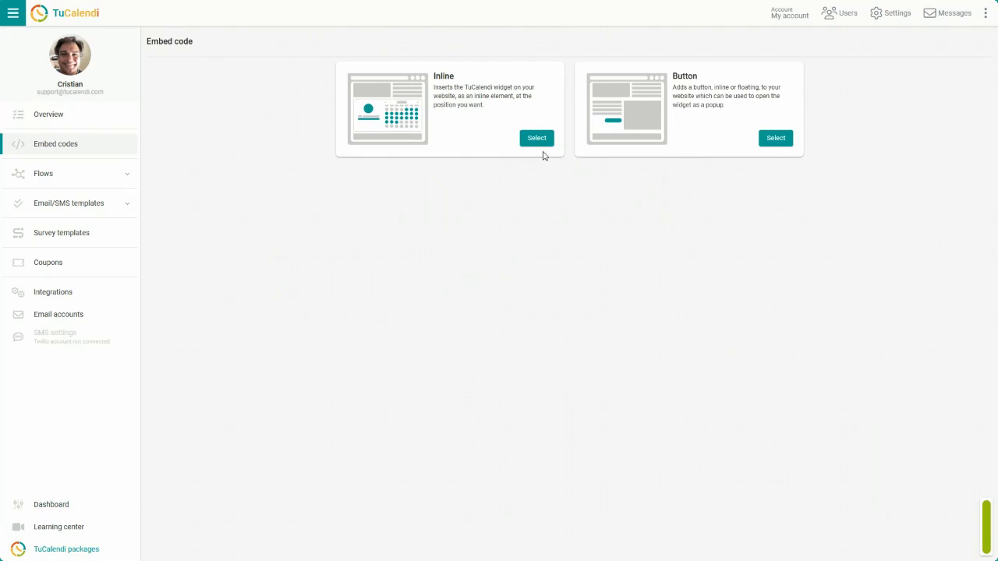
click(536, 137)
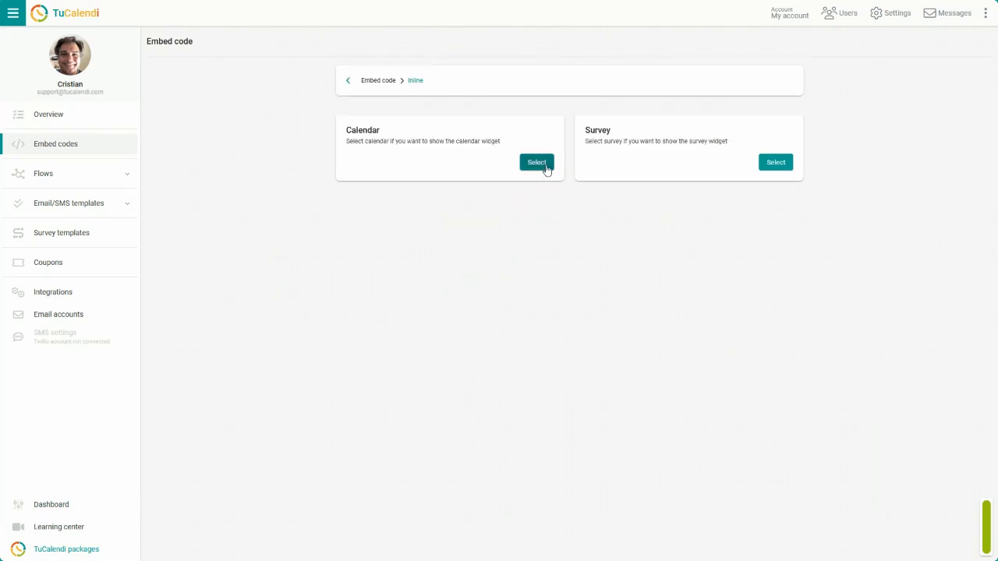
Step: Generate the Calendar widget code for the Meetings event, copy it, and reopen the event list
click(536, 162)
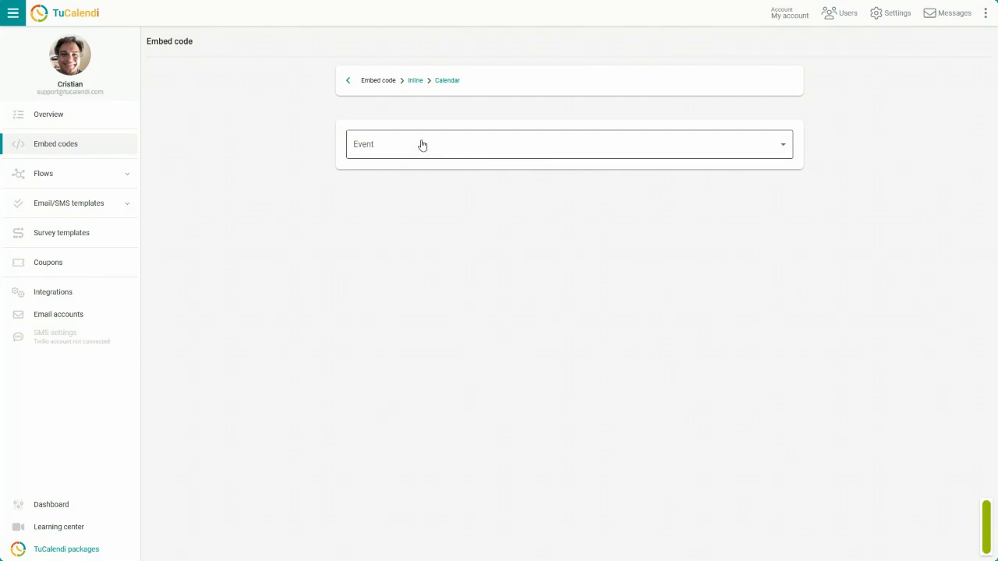
click(569, 144)
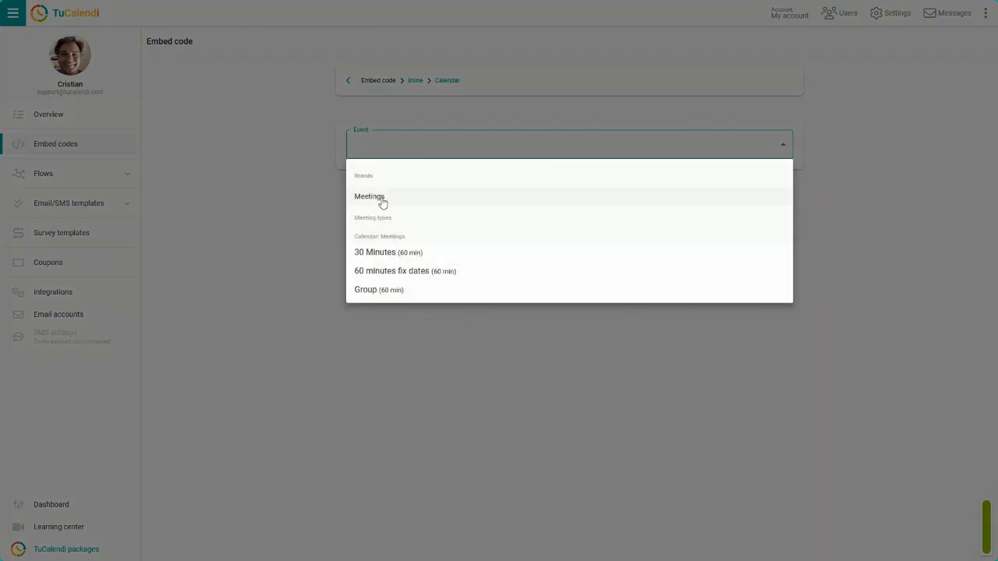
click(370, 197)
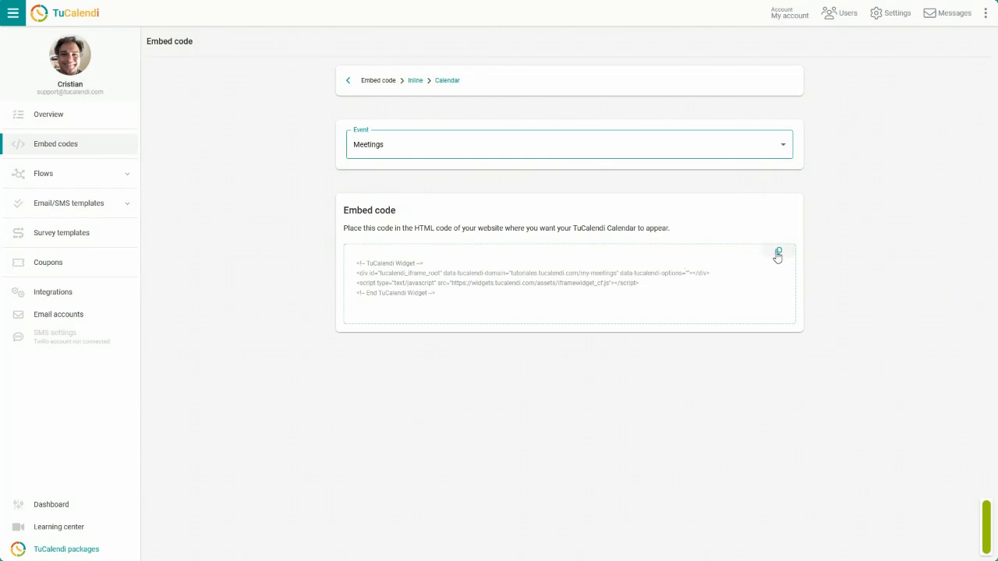
click(778, 251)
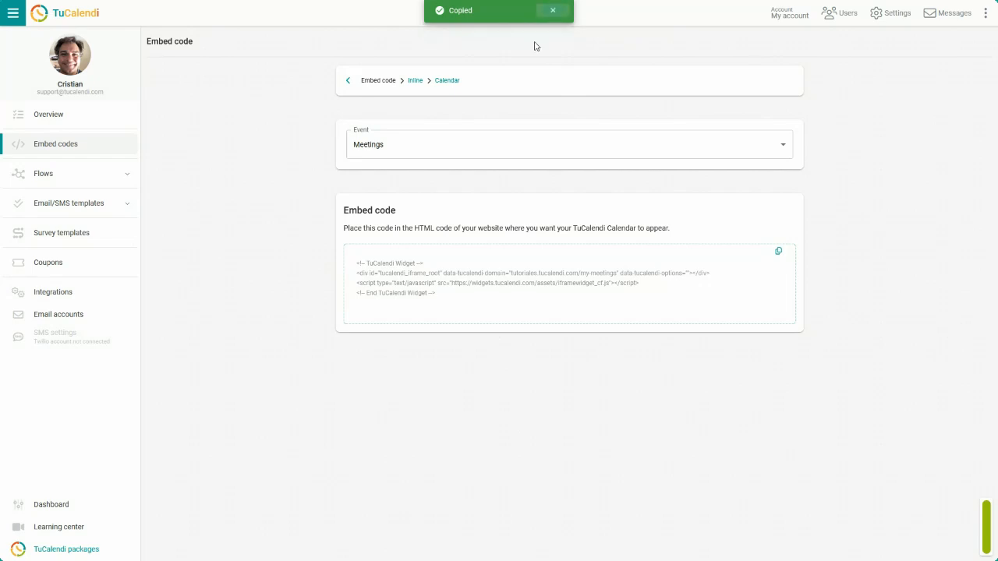
click(569, 143)
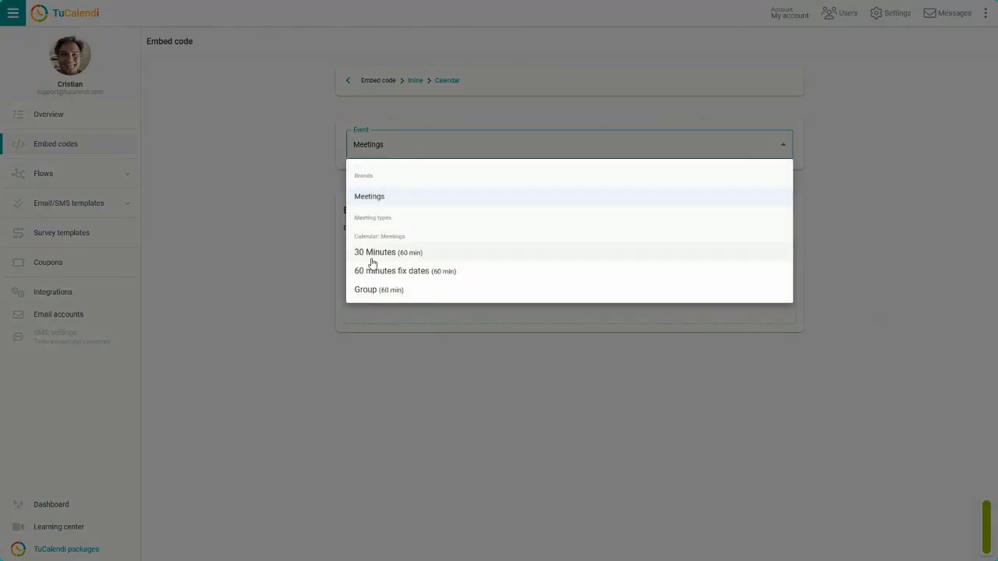
Step: Regenerate the embed code for the 30 Minutes event and switch to the TuCalendi website
click(374, 252)
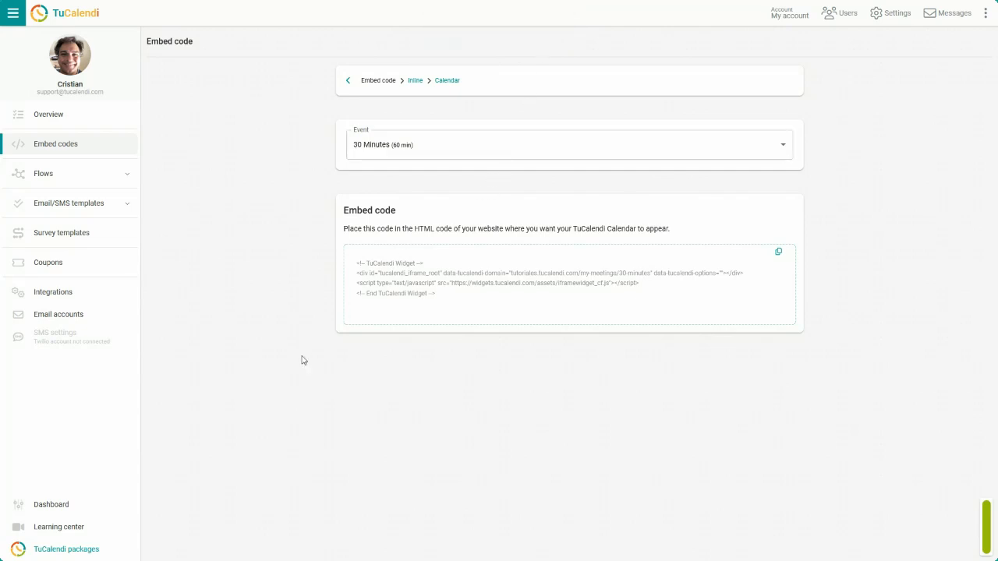
click(50, 505)
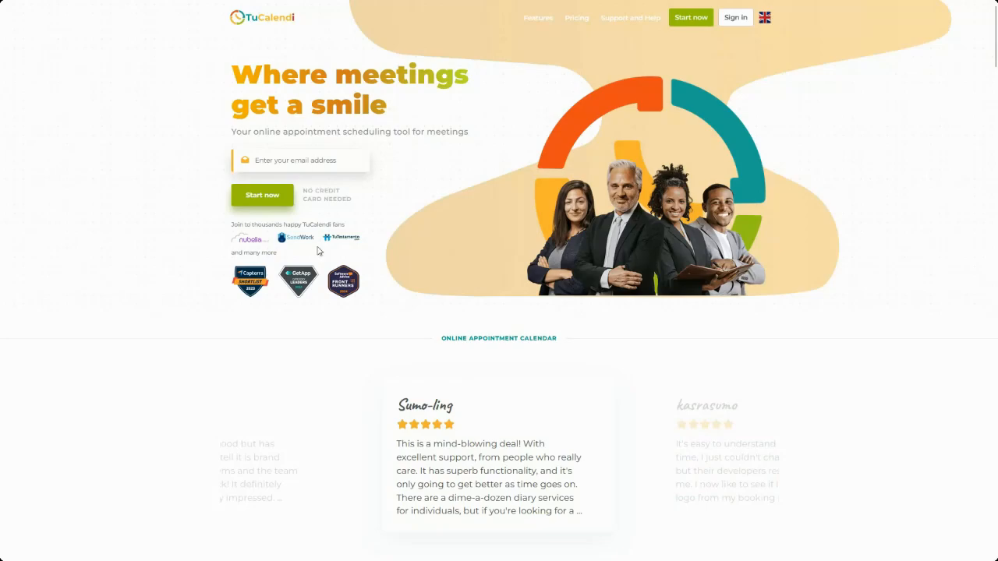
Step: Reach the Our demos page from the homepage to view Widget demo 1's 60-minute booking calendar
scroll(down, 3)
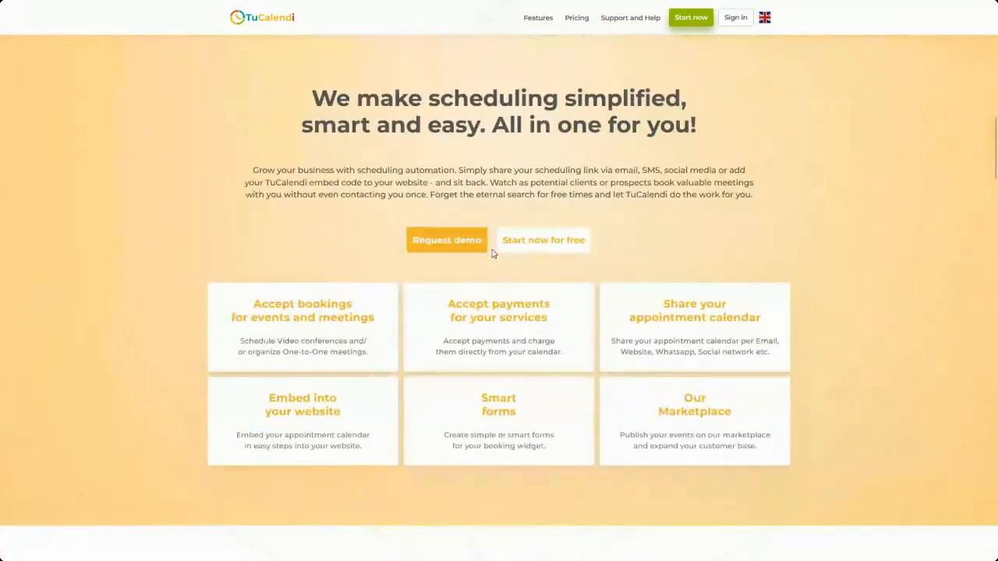
scroll(down, 3)
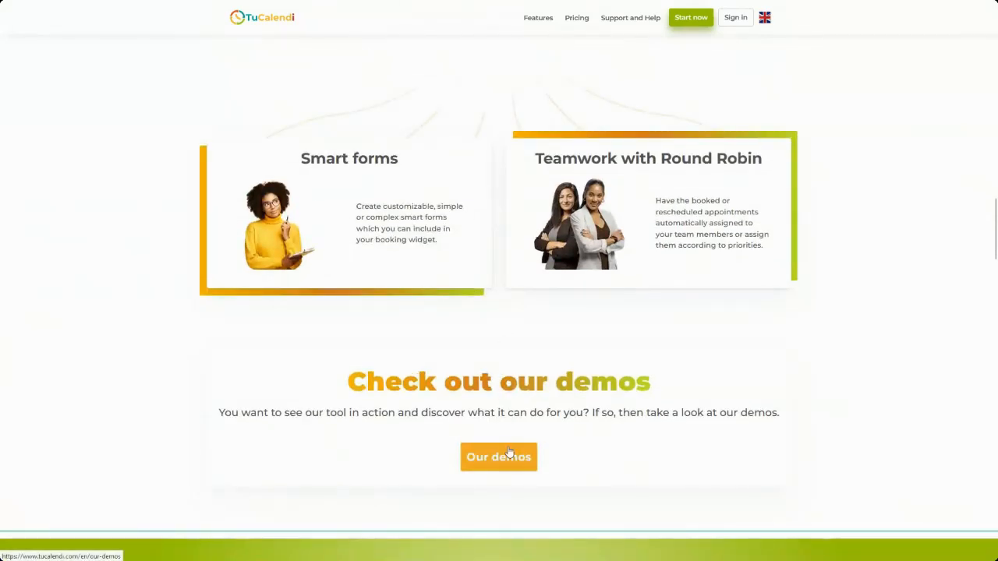
click(499, 457)
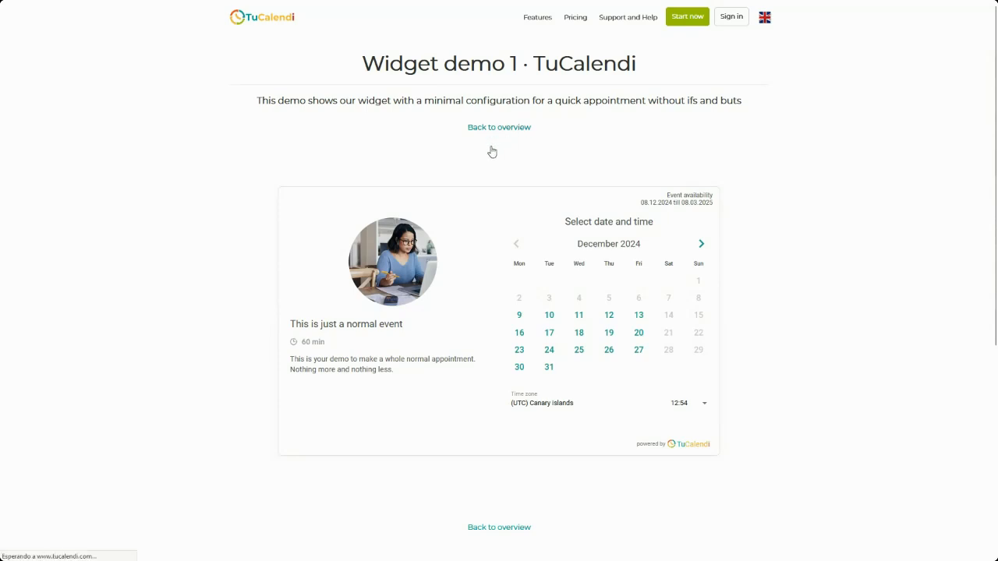
Step: View Widget demo 4 for event selection and return to the six-demo overview
click(499, 128)
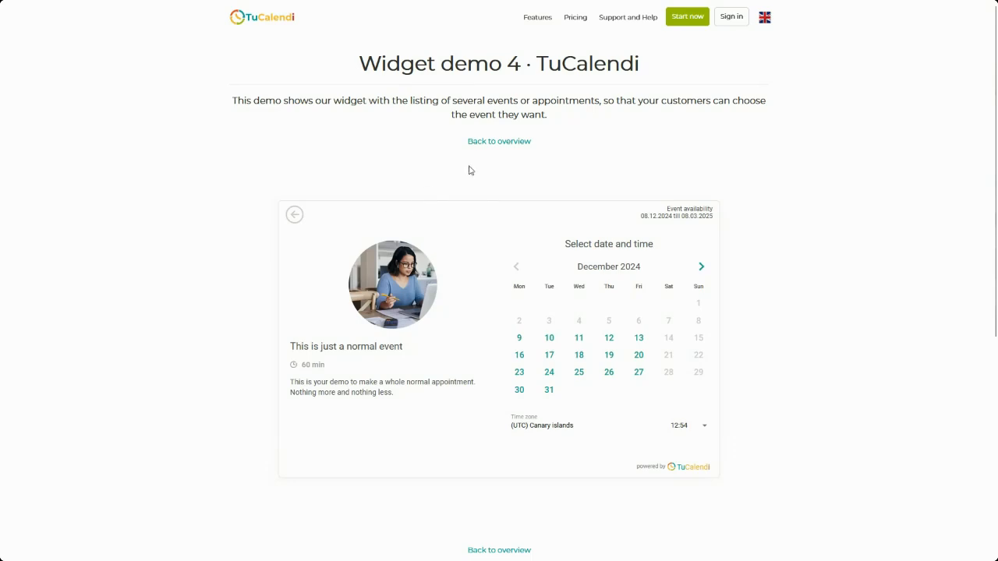
click(499, 140)
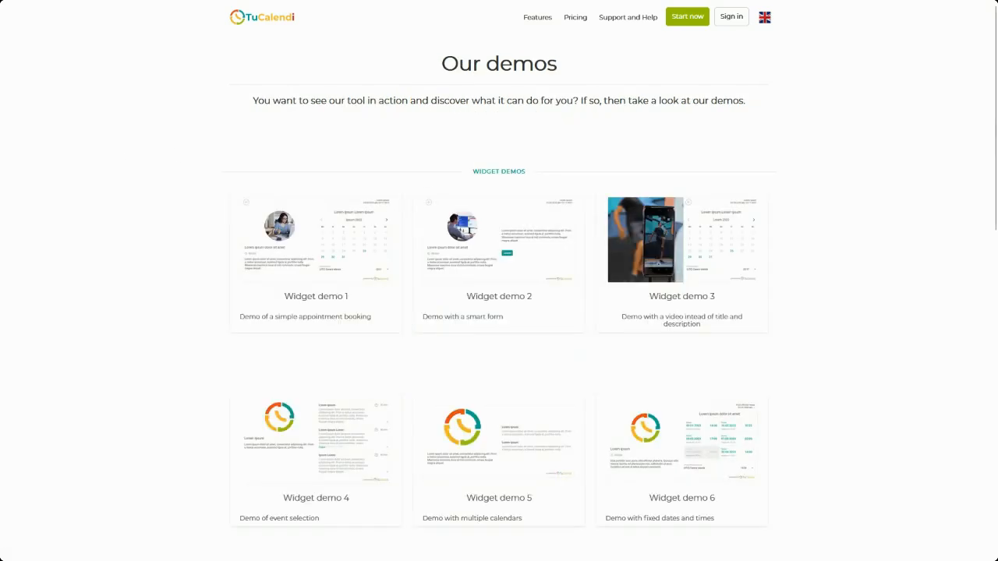